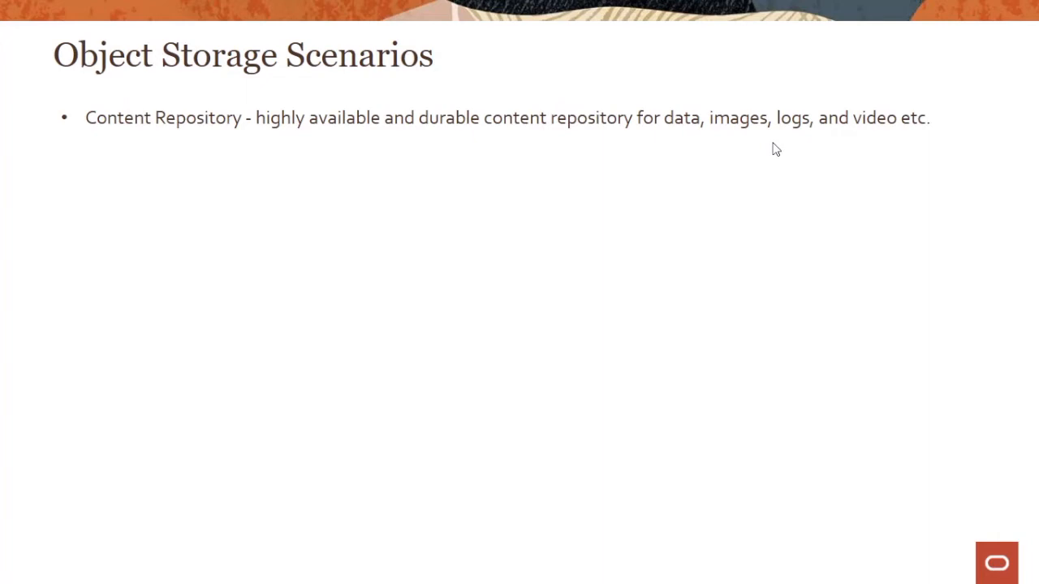
{"action": "key", "text": "right"}
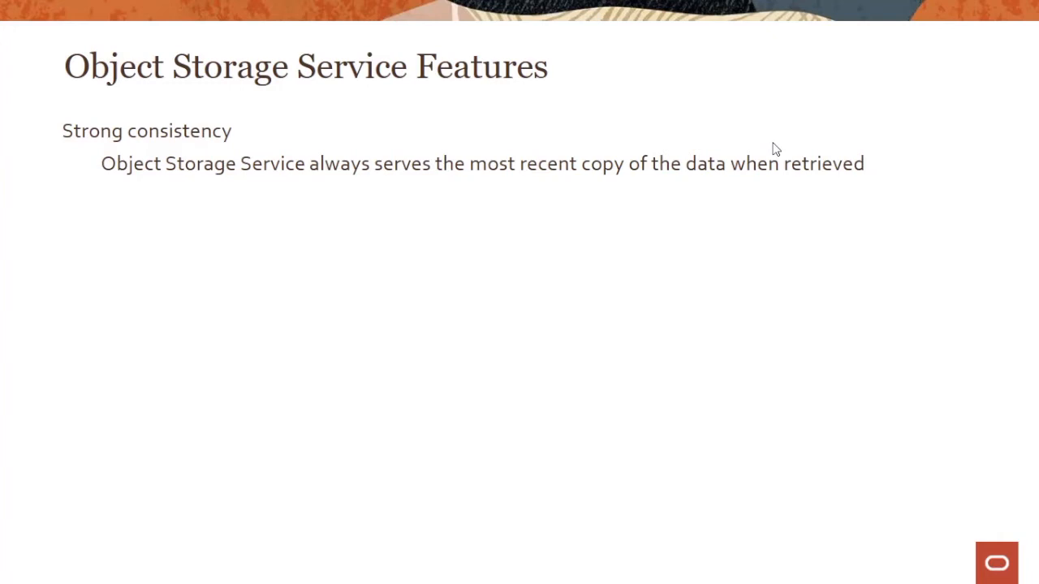
{"action": "key", "text": "Right"}
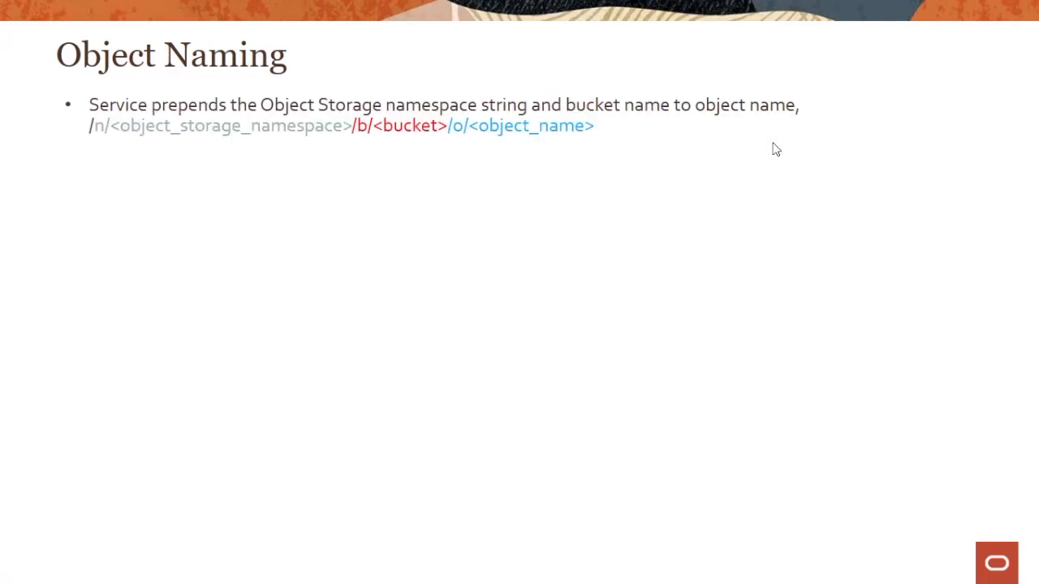
{"action": "left_click_drag", "start_coordinate": [122, 138], "coordinate": [446, 136]}
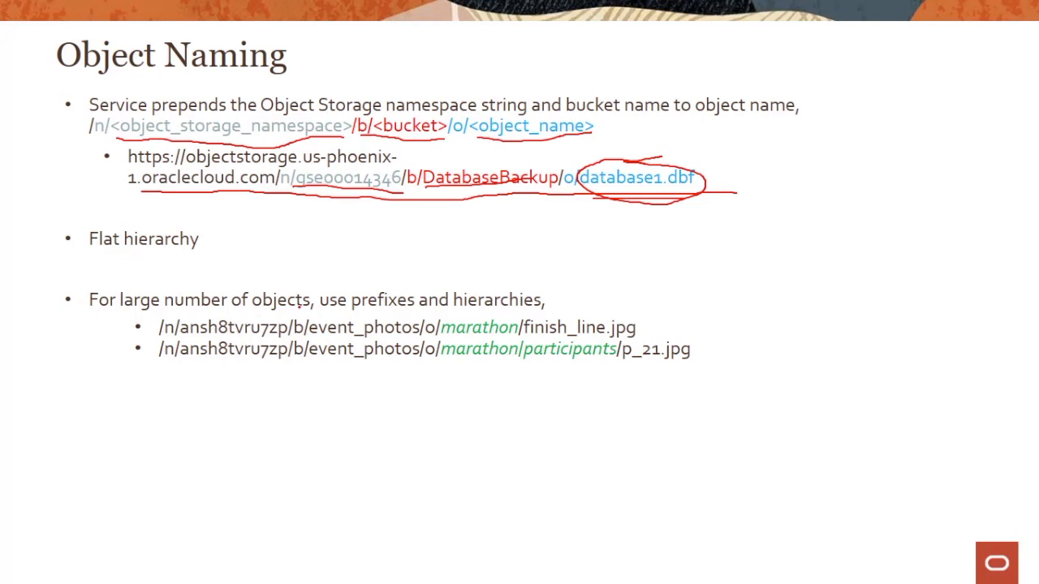
{"action": "left_click_drag", "start_coordinate": [377, 315], "coordinate": [532, 315]}
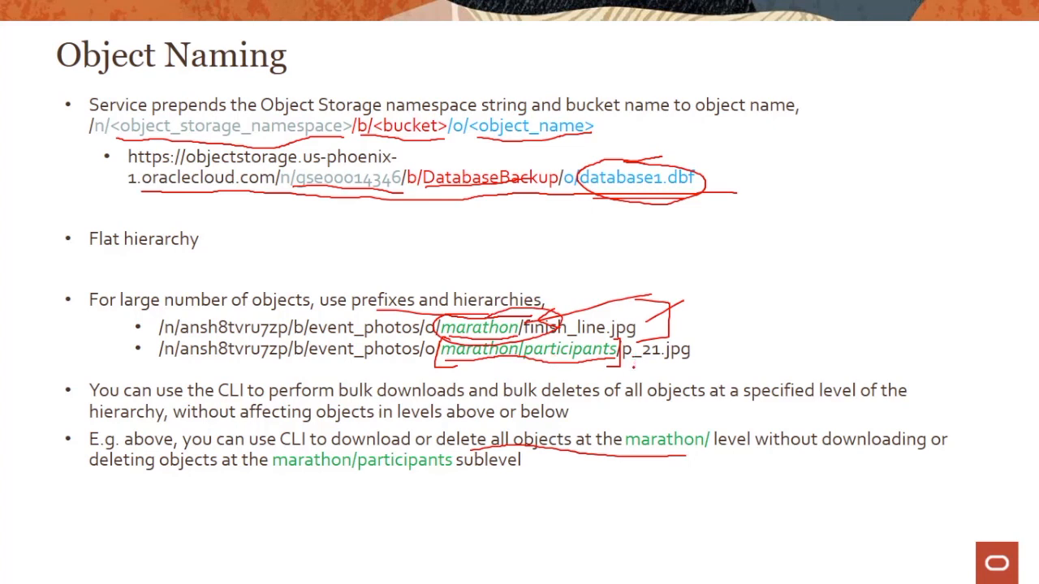
{"action": "left_click_drag", "start_coordinate": [634, 351], "coordinate": [670, 506]}
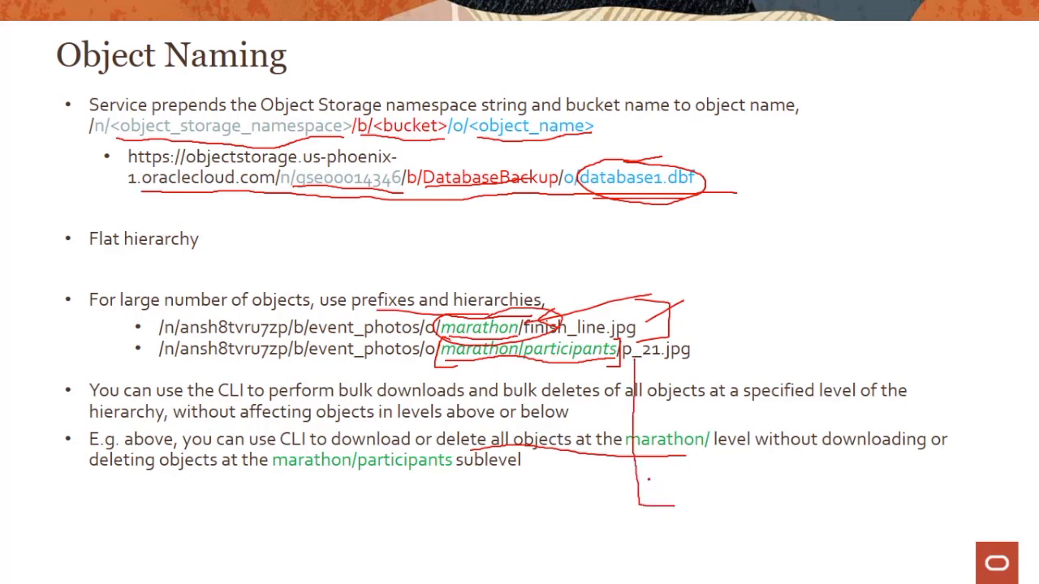
{"action": "left_click_drag", "start_coordinate": [649, 390], "coordinate": [673, 487]}
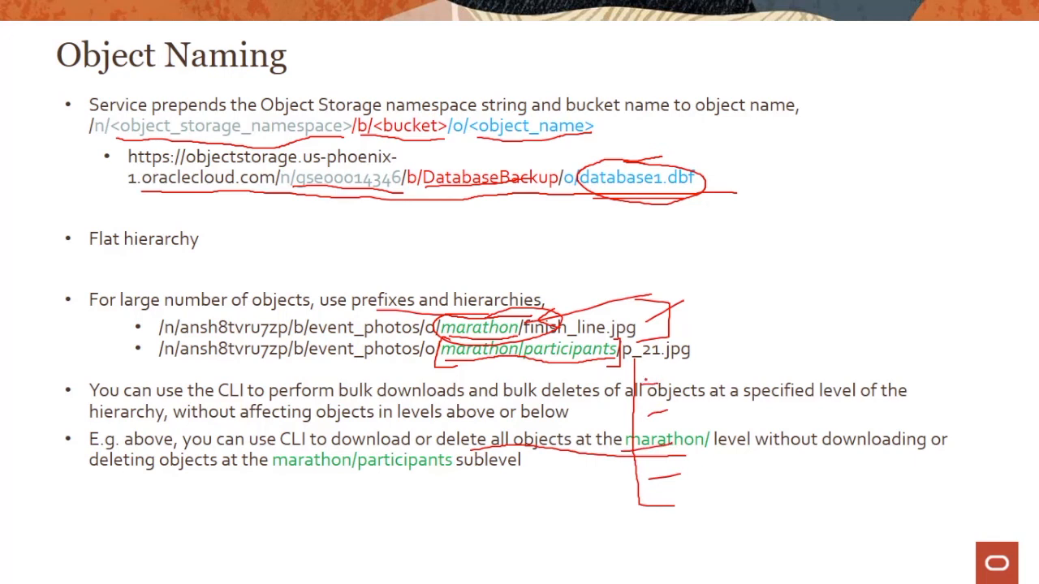